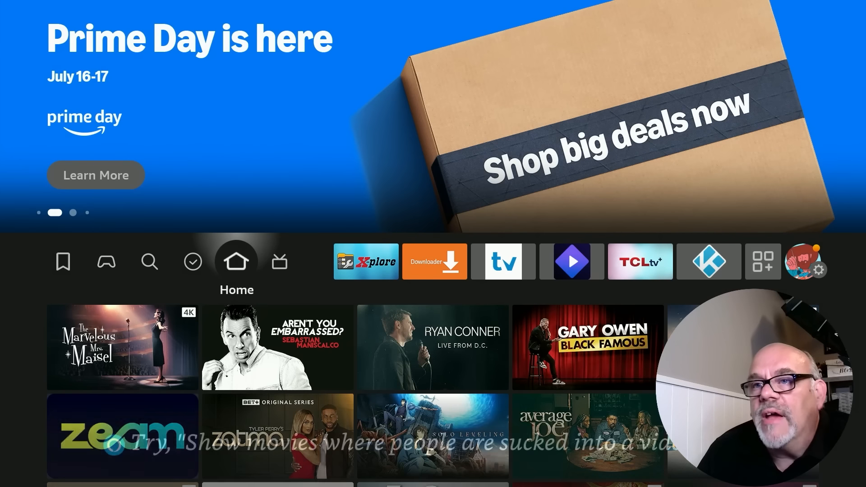
View Settings > My Fire TV > About, showing Fire TV Stick 4K Max on Fire OS 8.1.1.1.
{"action": "left_click", "coordinate": [502, 262]}
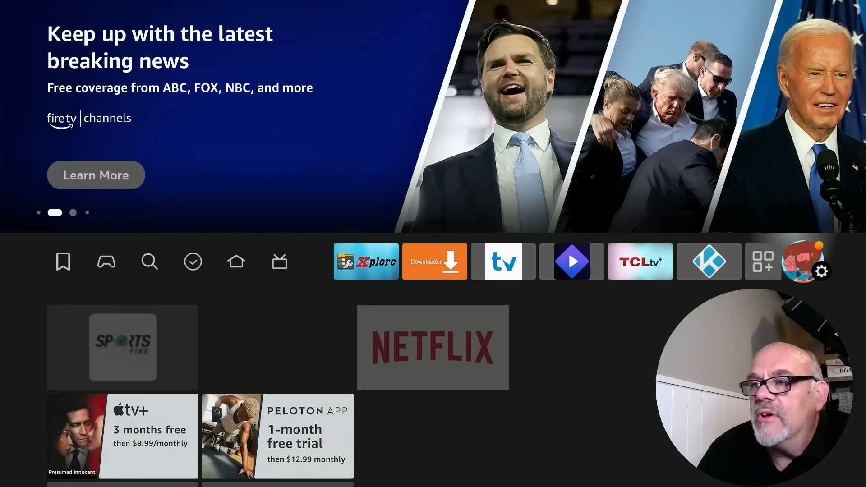
{"action": "left_click", "coordinate": [821, 270]}
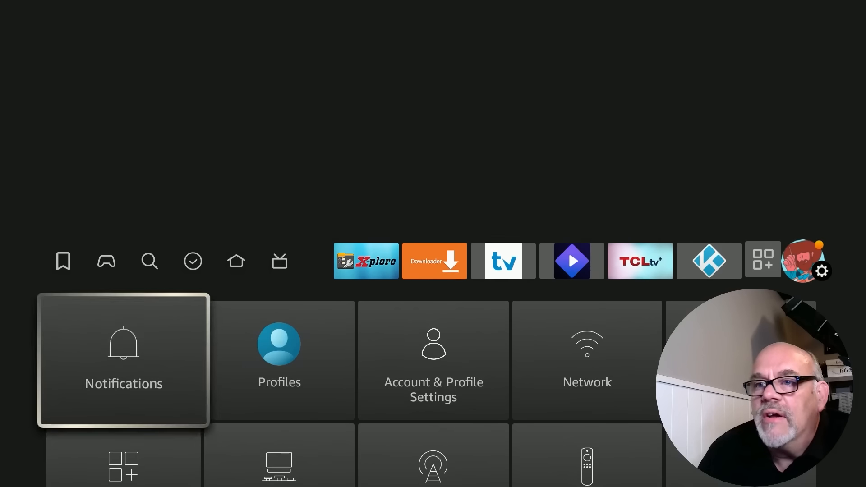
{"action": "scroll", "scroll_direction": "down", "scroll_amount": 3}
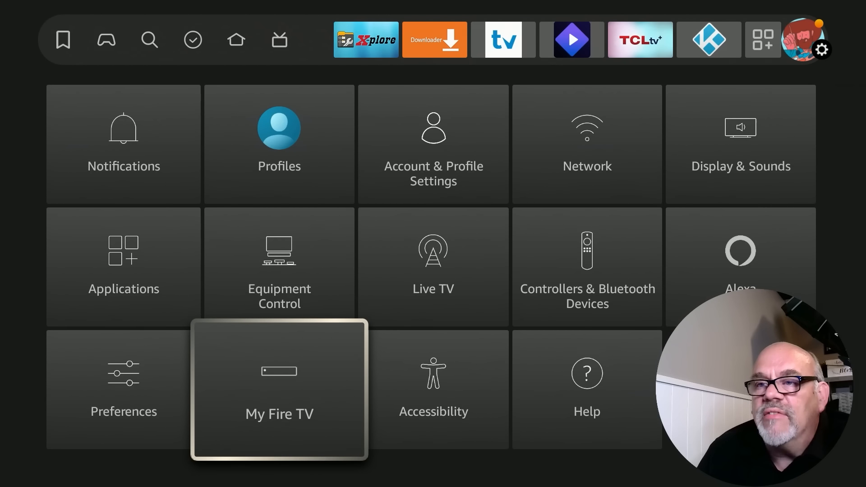
{"action": "left_click", "coordinate": [279, 390]}
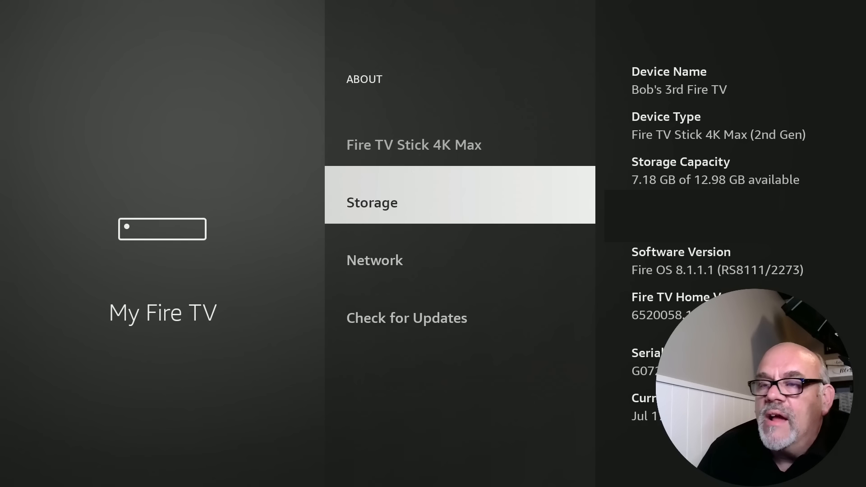
{"action": "scroll", "scroll_direction": "down", "scroll_amount": 3}
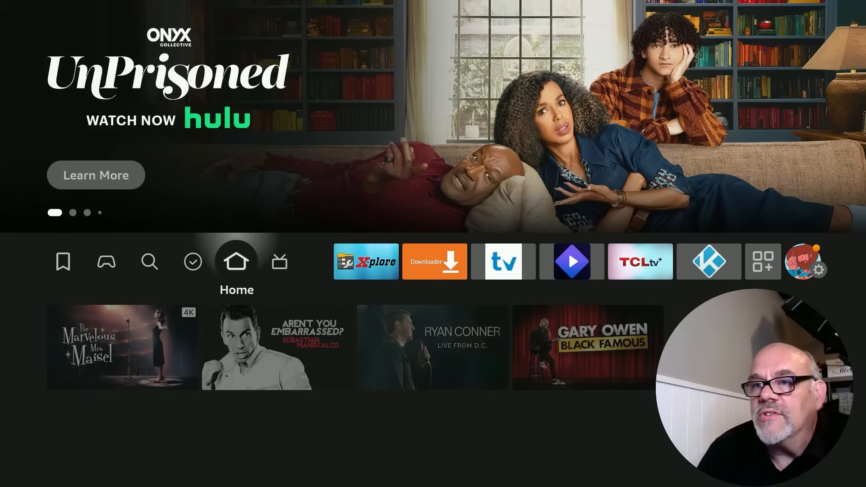
Highlight the Downloader tile in the home screen app row.
{"action": "scroll", "scroll_direction": "down", "scroll_amount": 3}
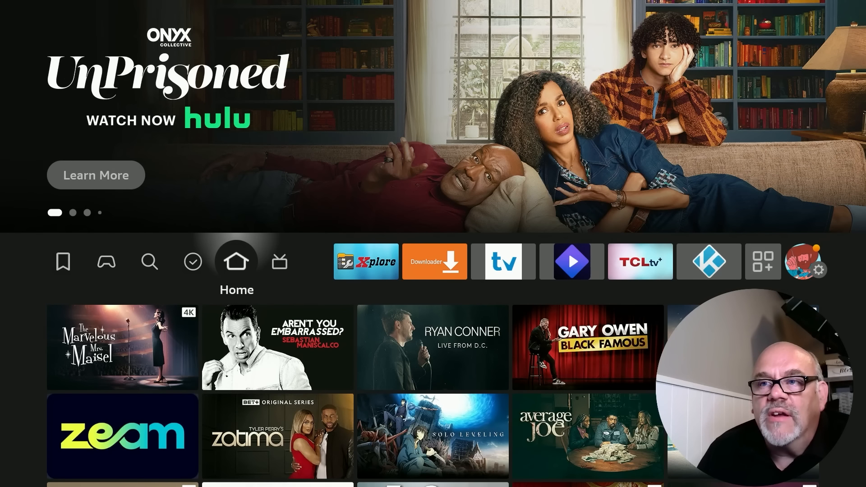
{"action": "left_click", "coordinate": [366, 261]}
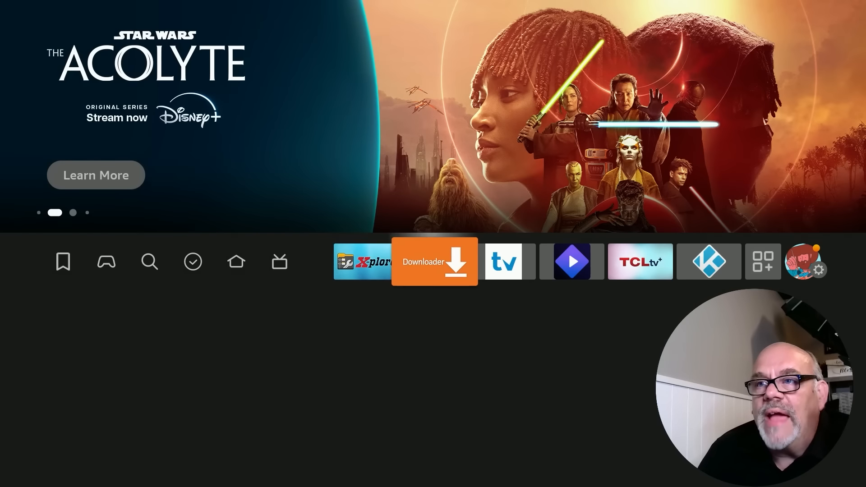
{"action": "left_click", "coordinate": [434, 261]}
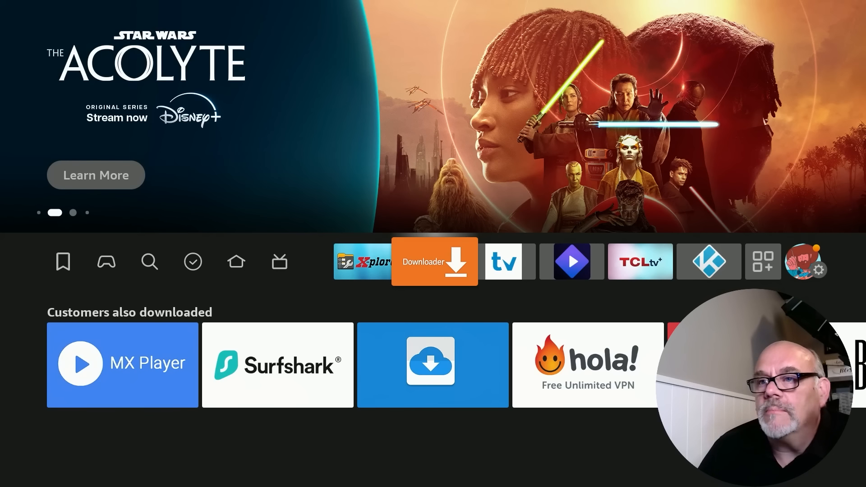
Launch Downloader and bring up its address keyboard with the phone-typing QR code.
{"action": "left_click", "coordinate": [434, 261]}
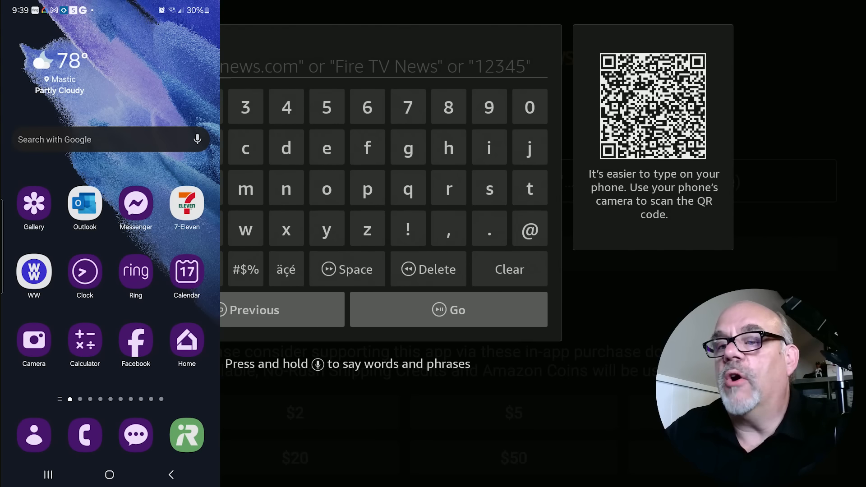
Open the amazonfiretvapp.com link from the QR code so confirmation code 8563 appears.
{"action": "left_click", "coordinate": [33, 340]}
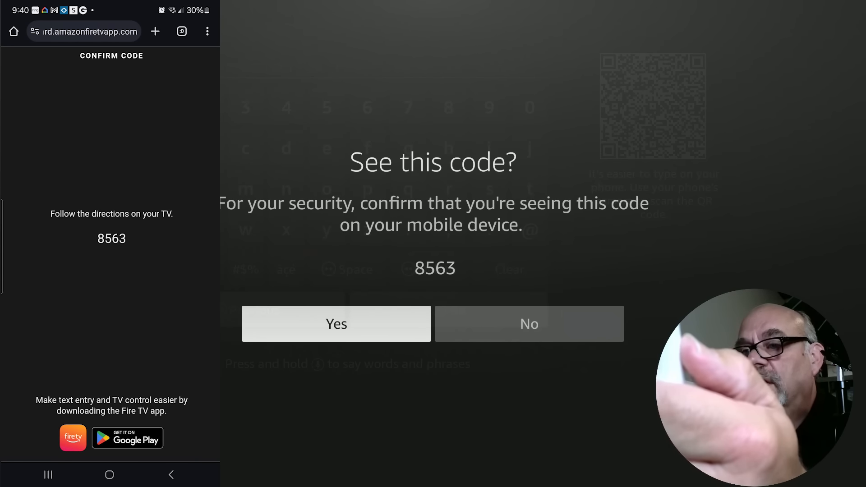
Confirm code 8563, then type 'Th' and 'com' on the phone into Downloader's address field.
{"action": "left_click", "coordinate": [335, 323]}
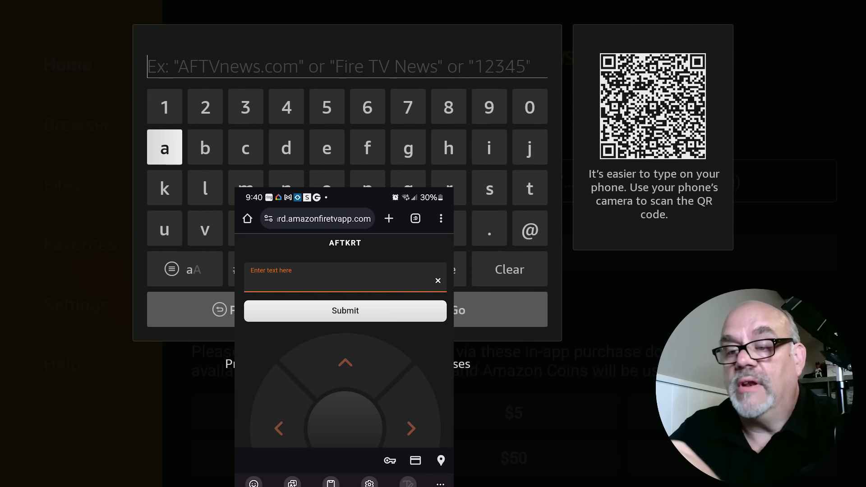
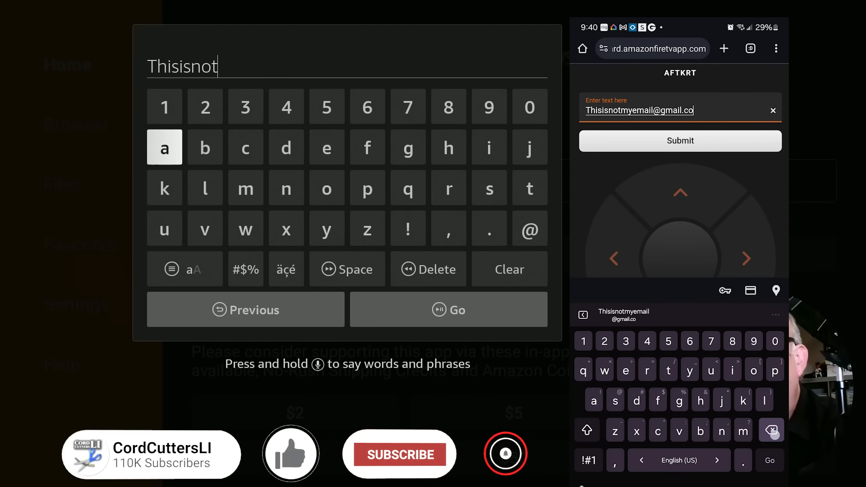
{"action": "left_click", "coordinate": [771, 430]}
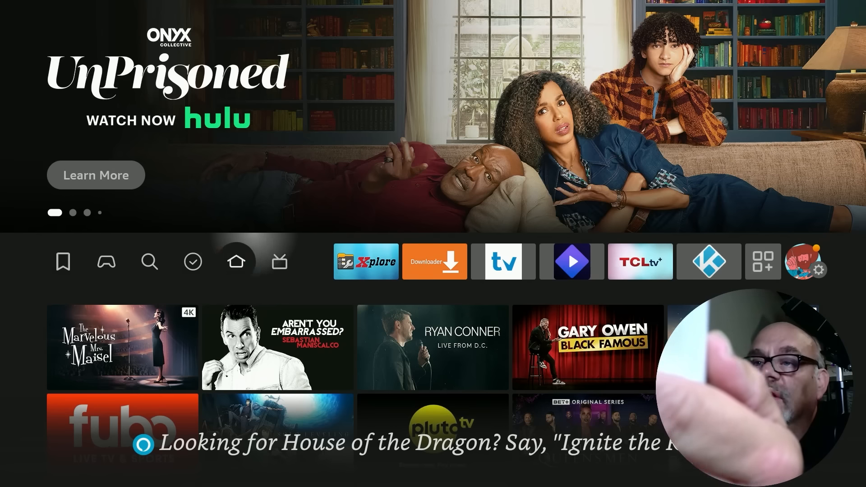
Relaunch Downloader on its address keyboard while the phone shows the remote text-entry page.
{"action": "left_click", "coordinate": [434, 261]}
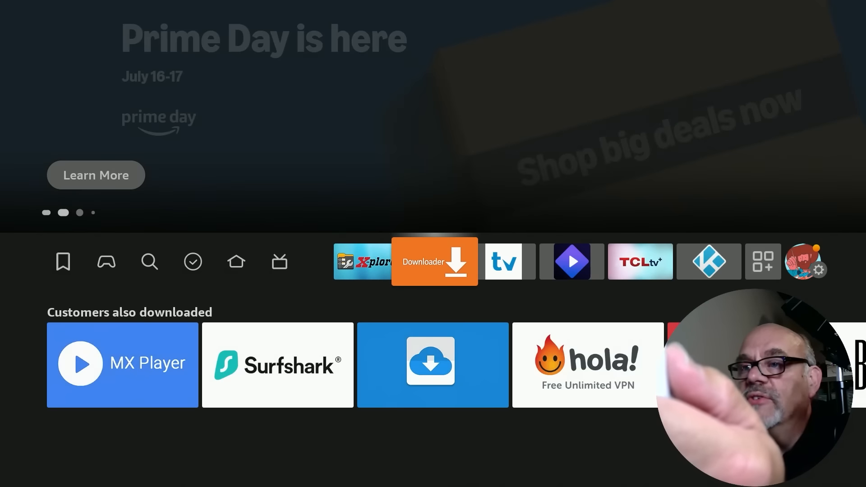
{"action": "left_click", "coordinate": [434, 261]}
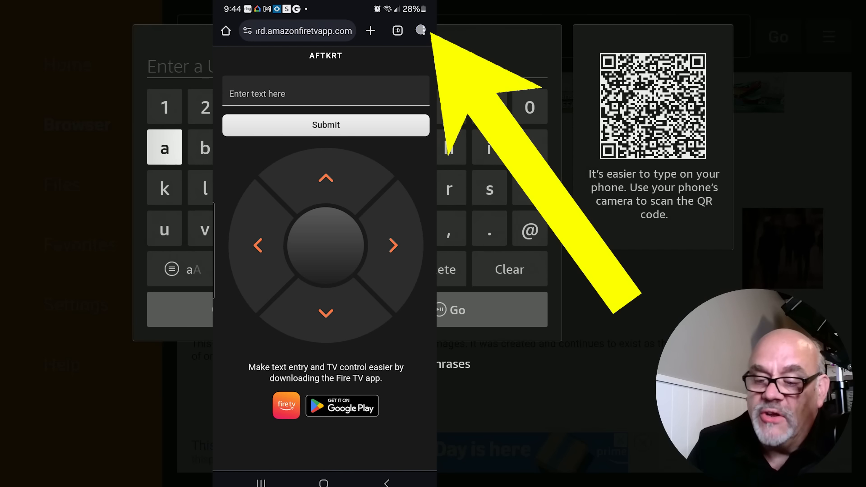
Add the remote page to the phone's home screen as a 'FireTV Keyboard' shortcut.
{"action": "left_click", "coordinate": [420, 30]}
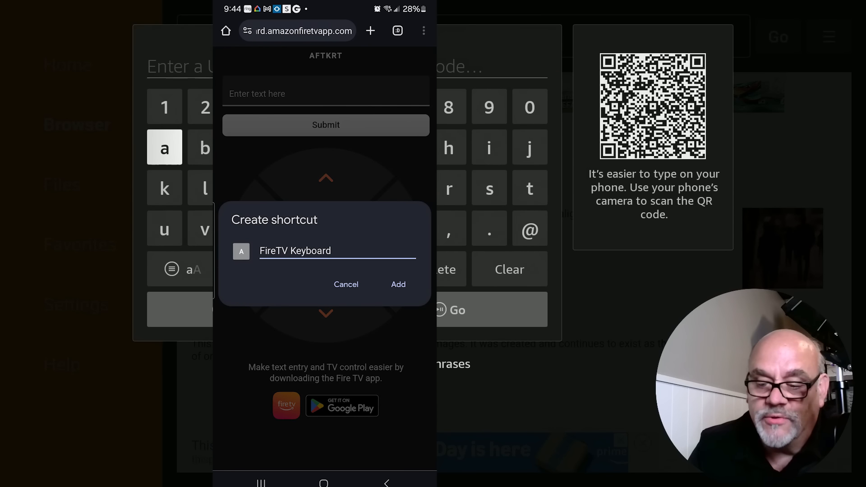
{"action": "left_click", "coordinate": [398, 284]}
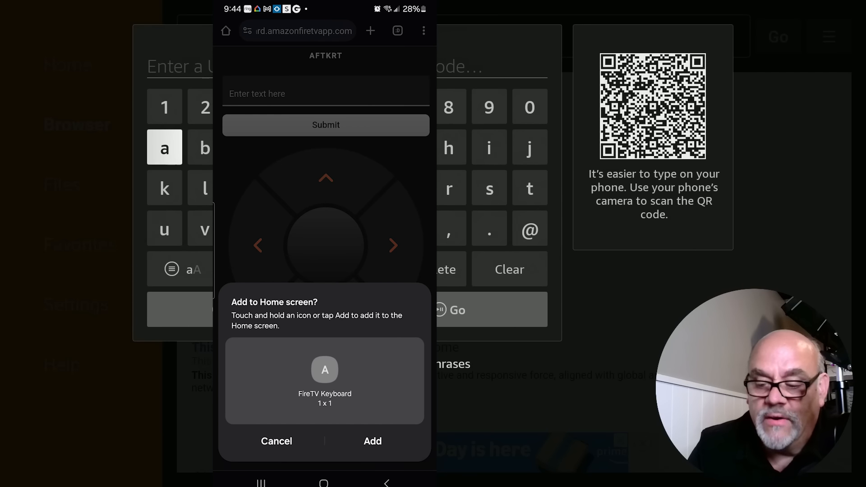
{"action": "left_click", "coordinate": [372, 441]}
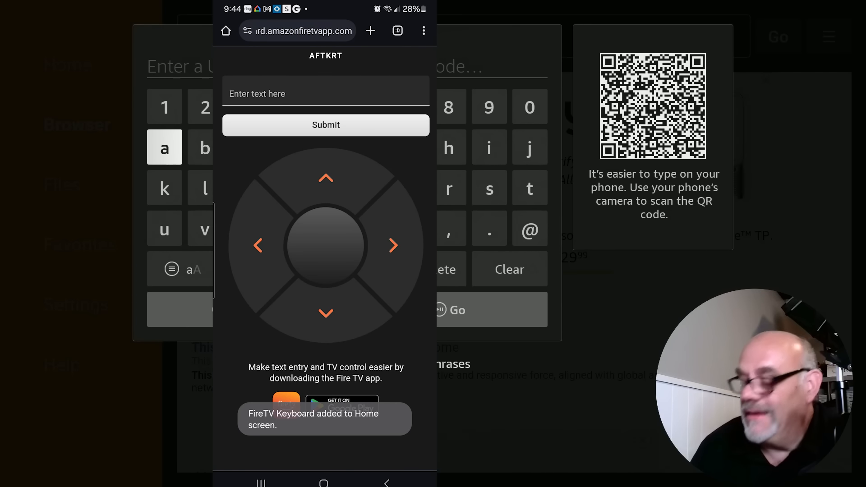
{"action": "left_click", "coordinate": [323, 482]}
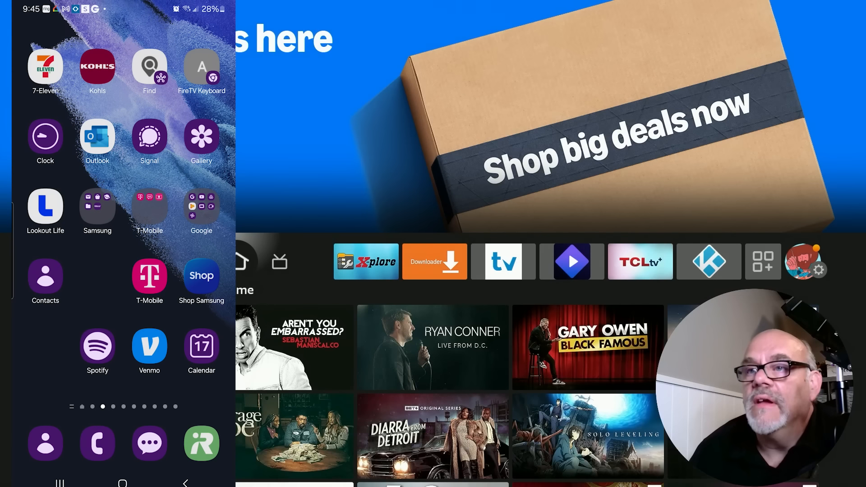
Open Disney+ on the TV and choose Log In to reach the email prompt.
{"action": "left_click", "coordinate": [434, 261]}
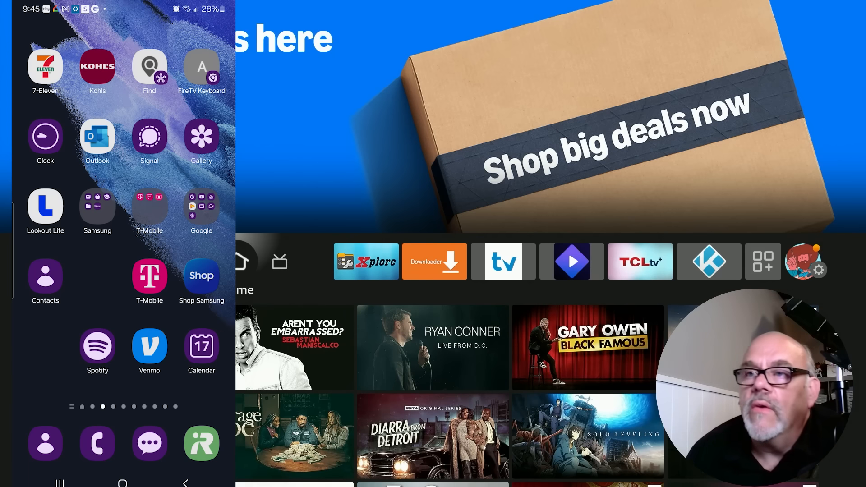
{"action": "left_click", "coordinate": [708, 262]}
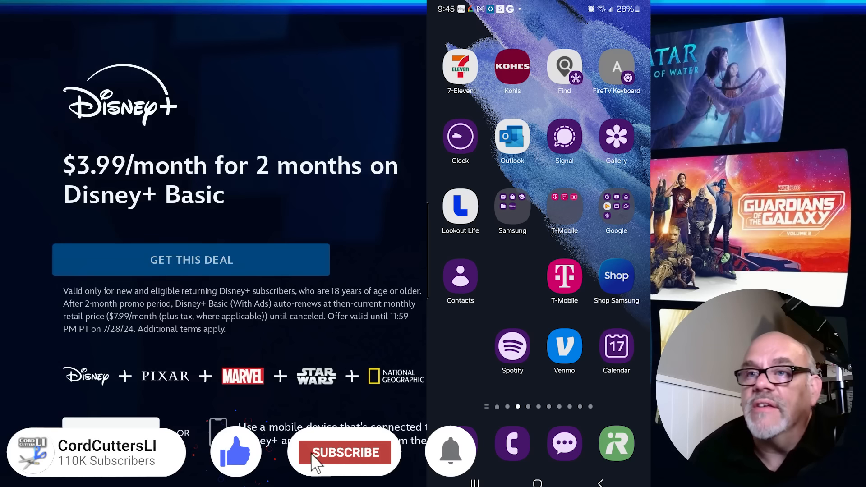
{"action": "left_click", "coordinate": [344, 453]}
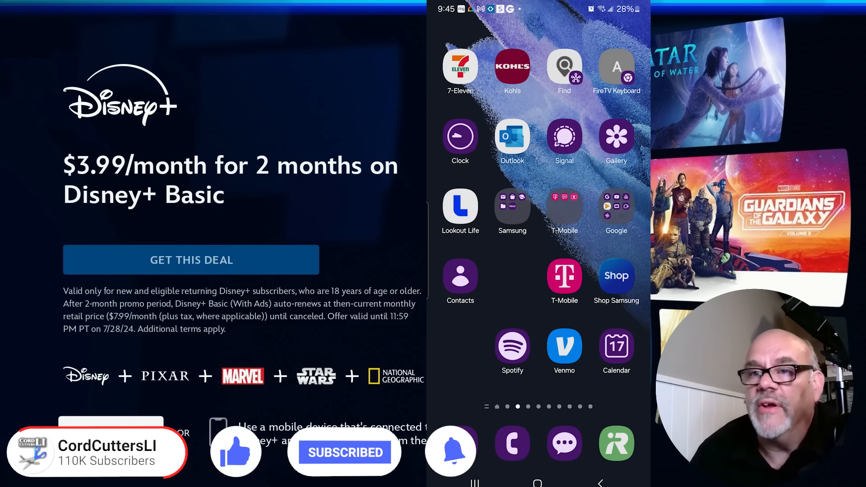
{"action": "left_click", "coordinate": [192, 260]}
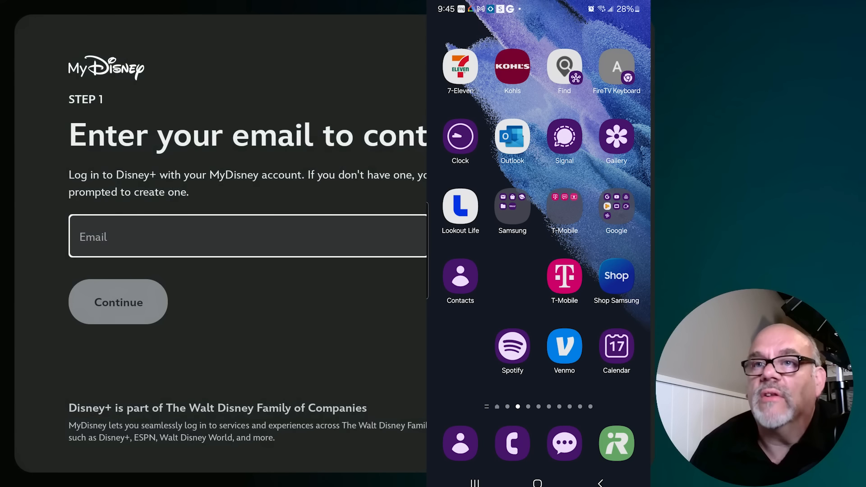
Select the Disney+ Email field so it can receive text from the phone.
{"action": "left_click", "coordinate": [247, 236]}
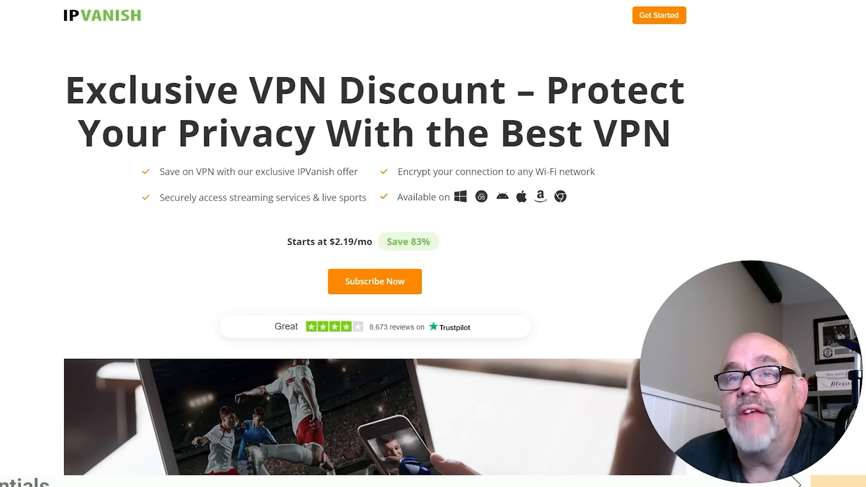
{"action": "mouse_move", "coordinate": [534, 209]}
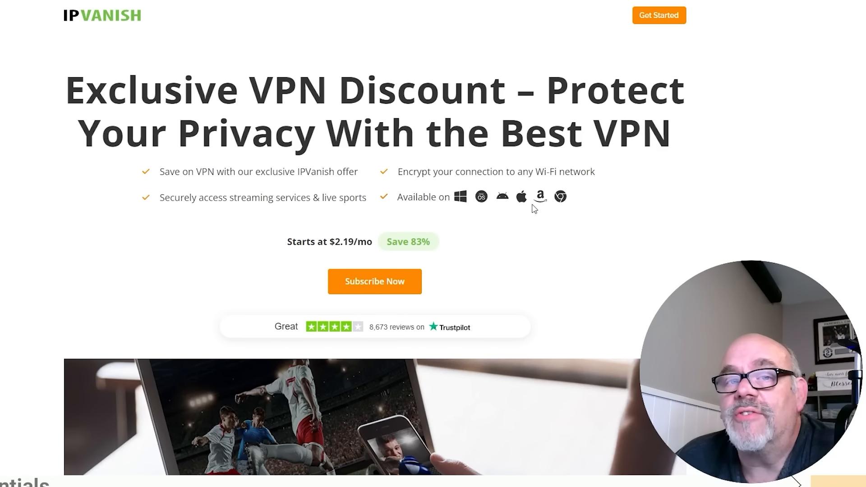
{"action": "mouse_move", "coordinate": [562, 201]}
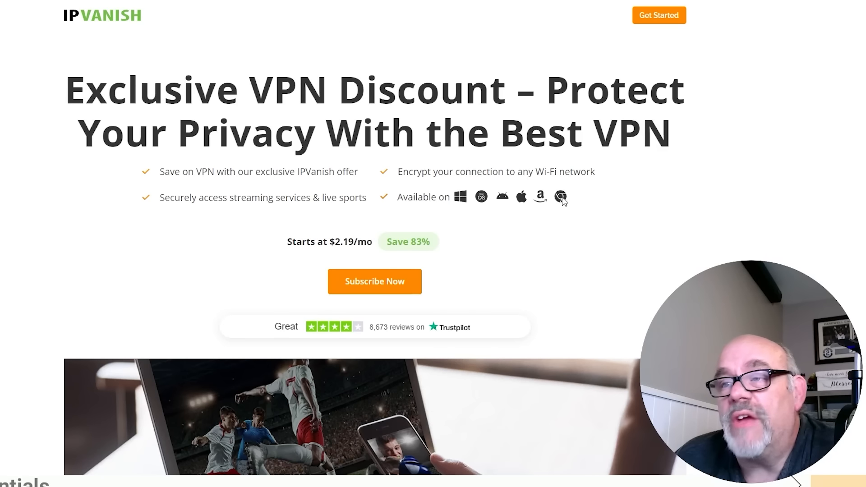
{"action": "mouse_move", "coordinate": [456, 242]}
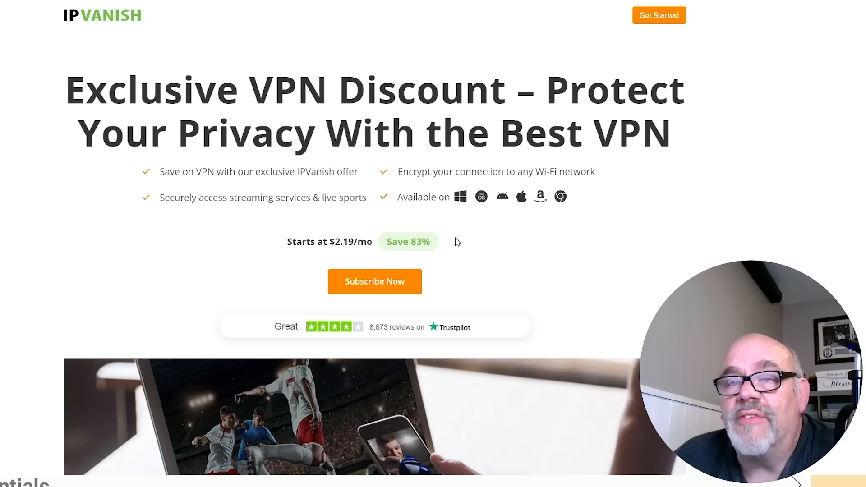
{"action": "mouse_move", "coordinate": [344, 248]}
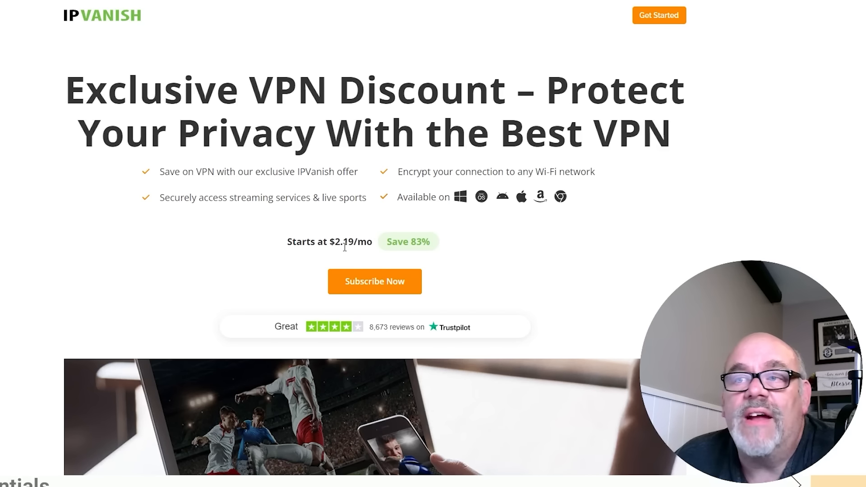
{"action": "mouse_move", "coordinate": [557, 71]}
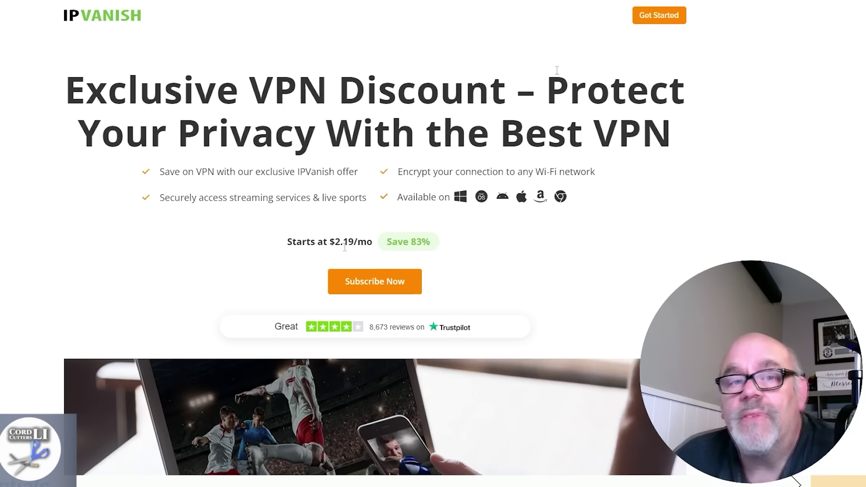